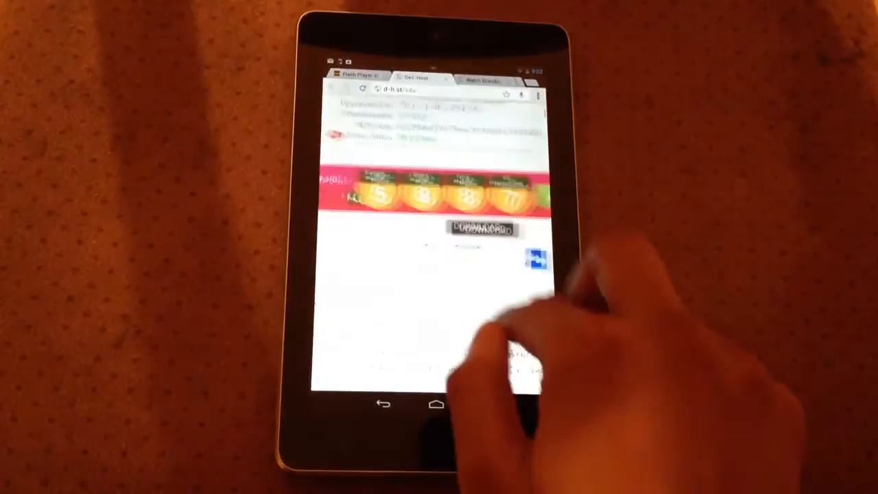
Download the Flash Player APK from Dev-Host and confirm installing Adobe Flash Player 11.1.
scroll(down, 3)
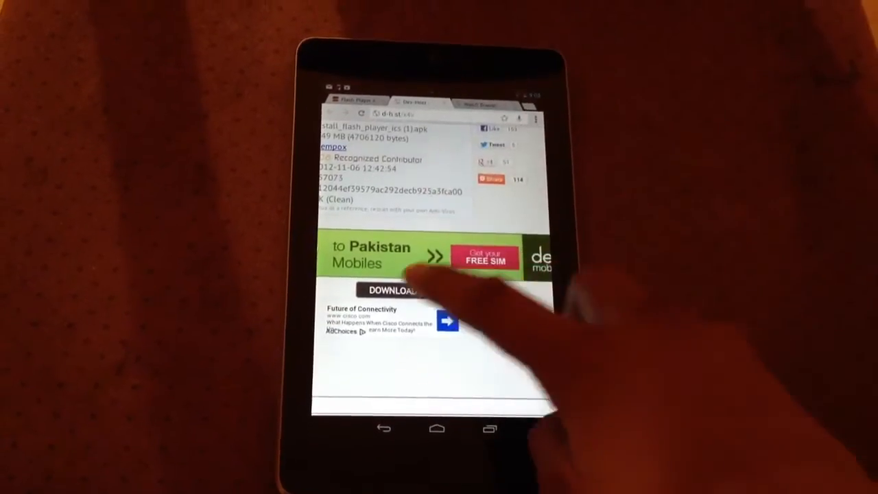
click(387, 288)
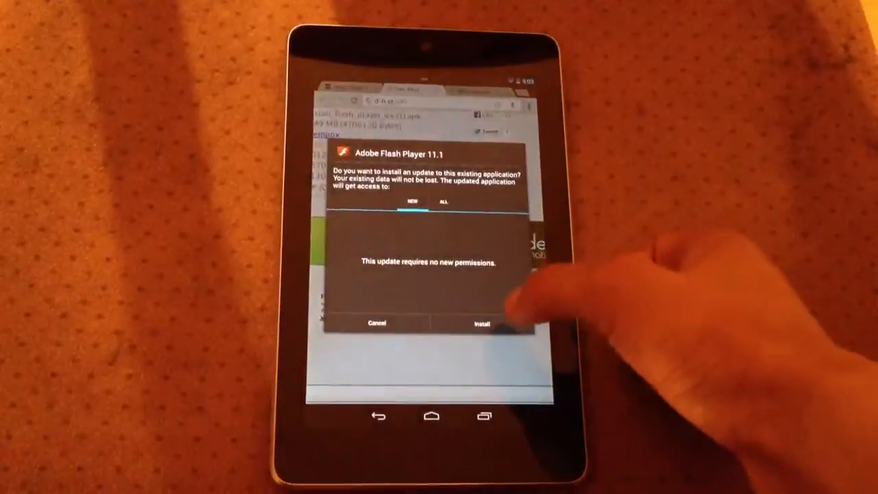
click(482, 323)
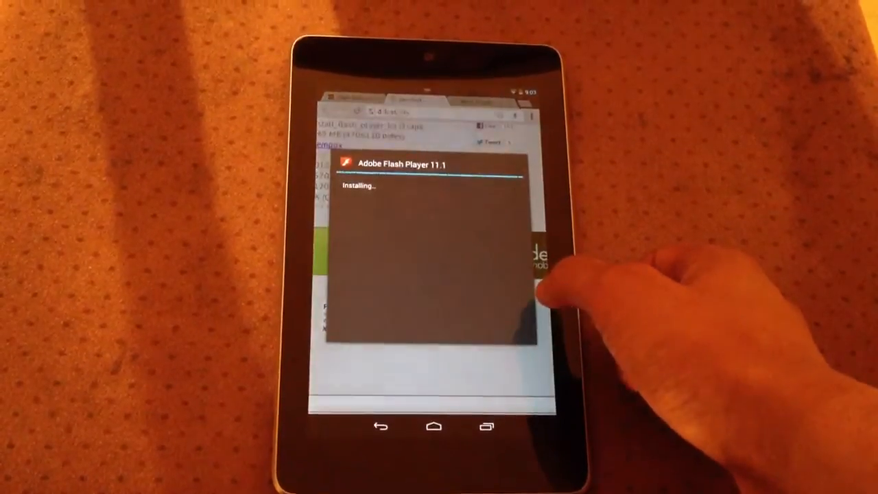